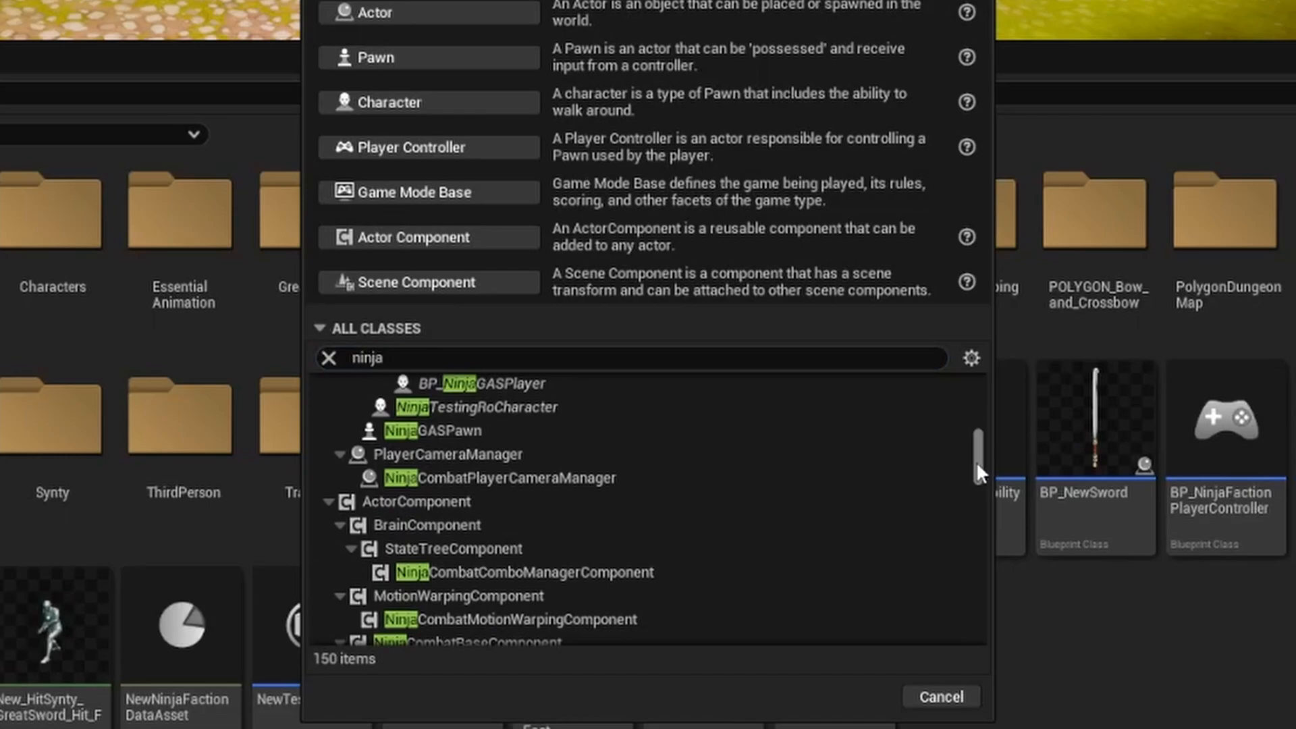
- Scroll through the Ninja docs and open the NIS_Gameplay input setup data asset
{"action": "scroll", "scroll_direction": "down", "scroll_amount": 3}
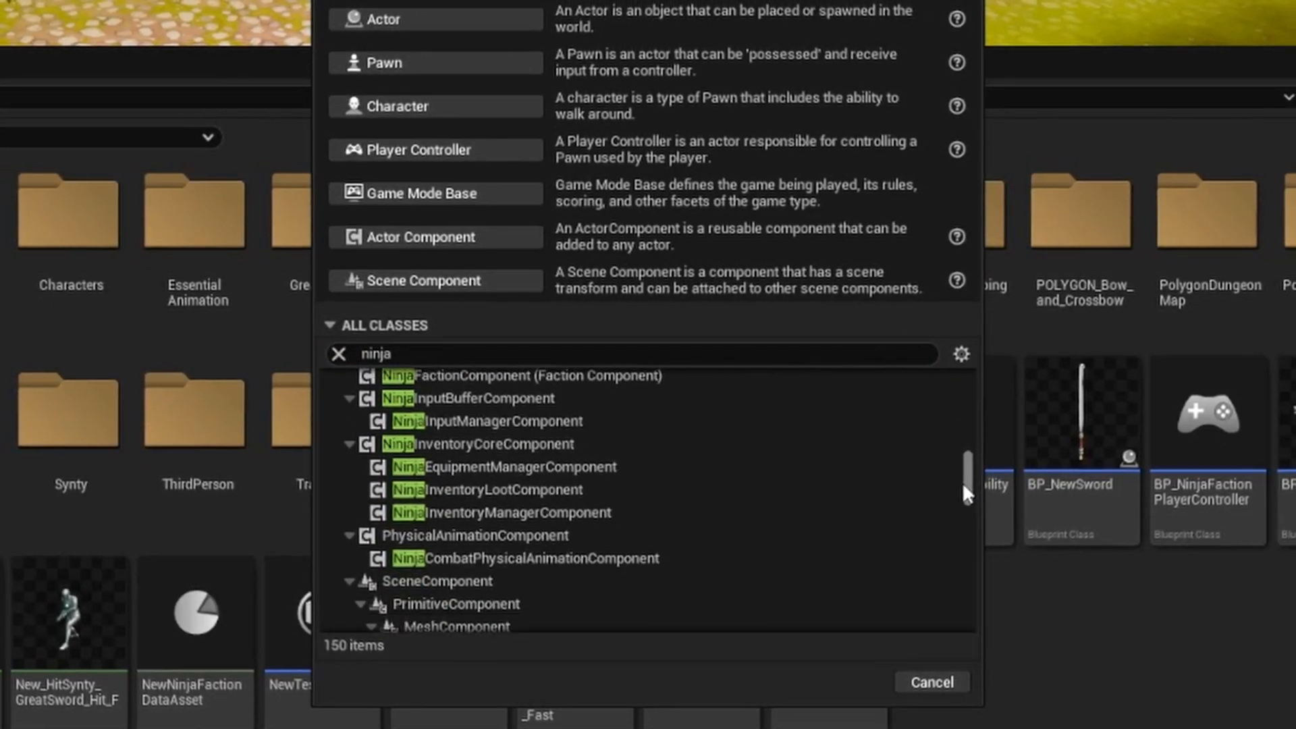
{"action": "scroll", "scroll_direction": "down", "scroll_amount": 3}
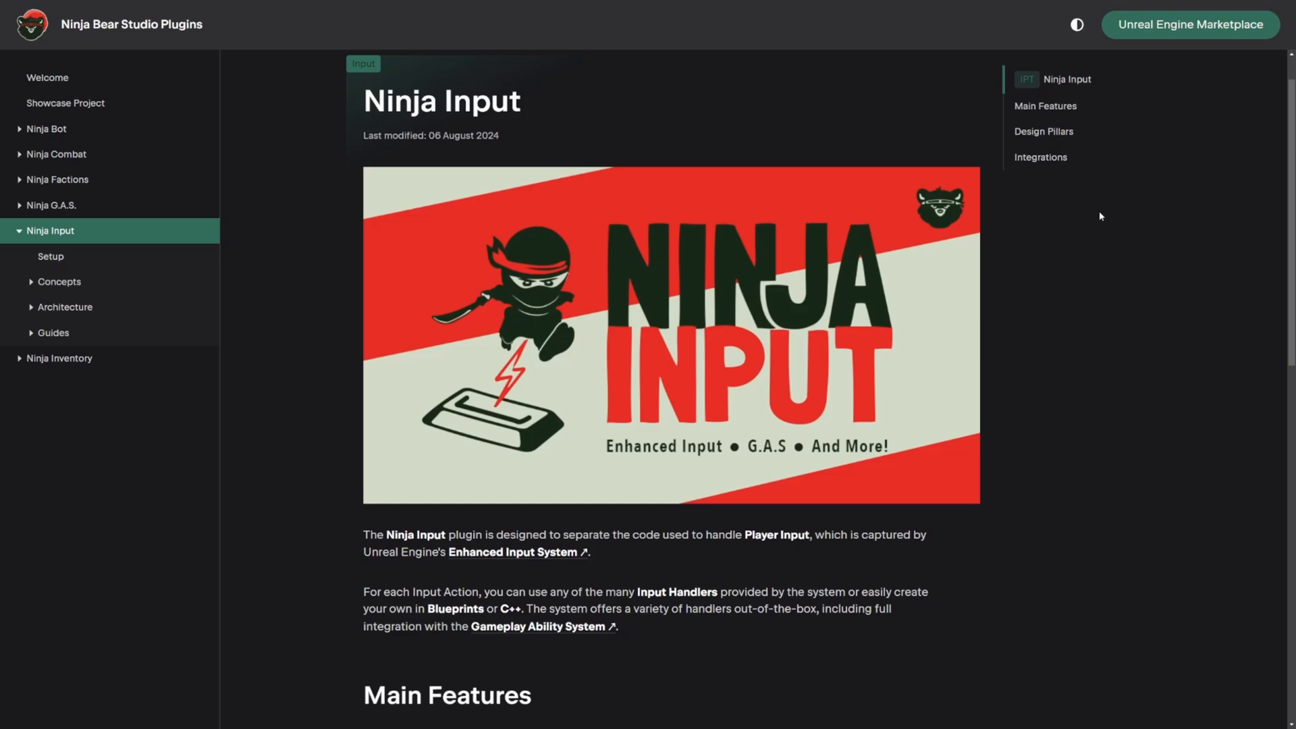
{"action": "scroll", "scroll_direction": "down", "scroll_amount": 3}
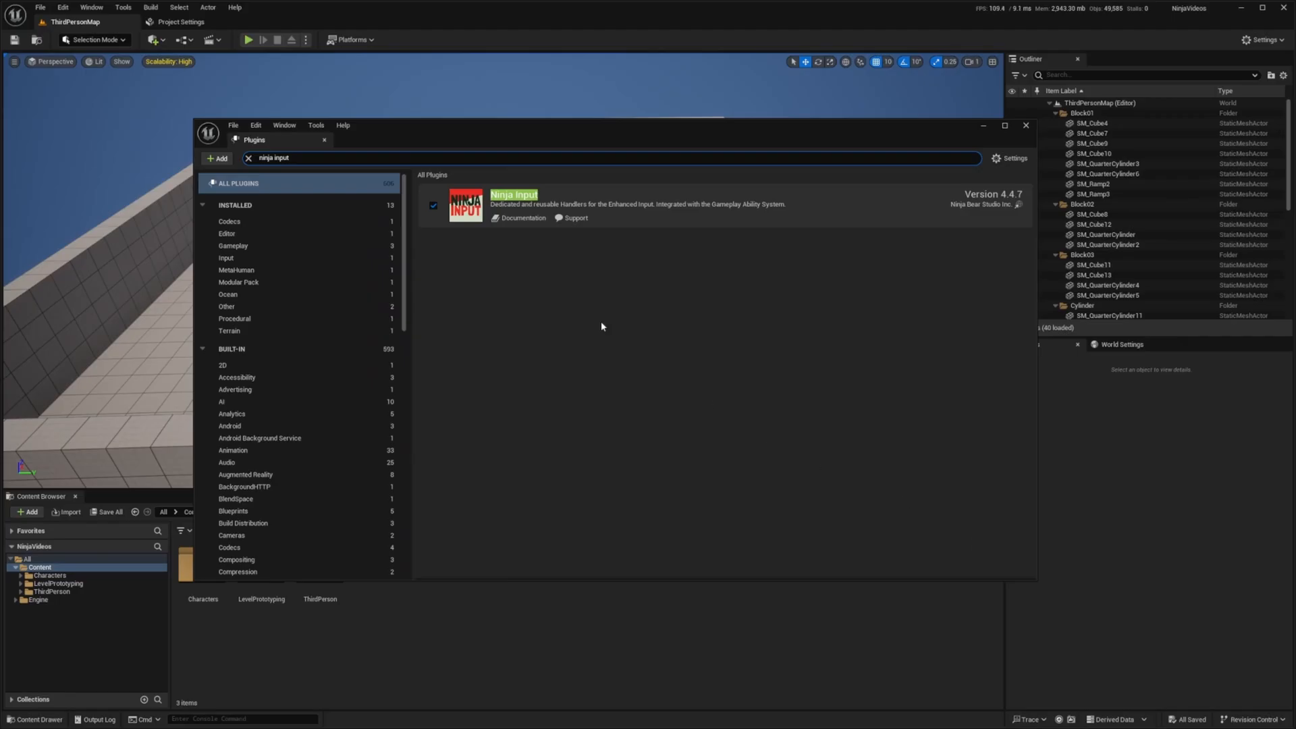
{"action": "left_click", "coordinate": [1024, 125]}
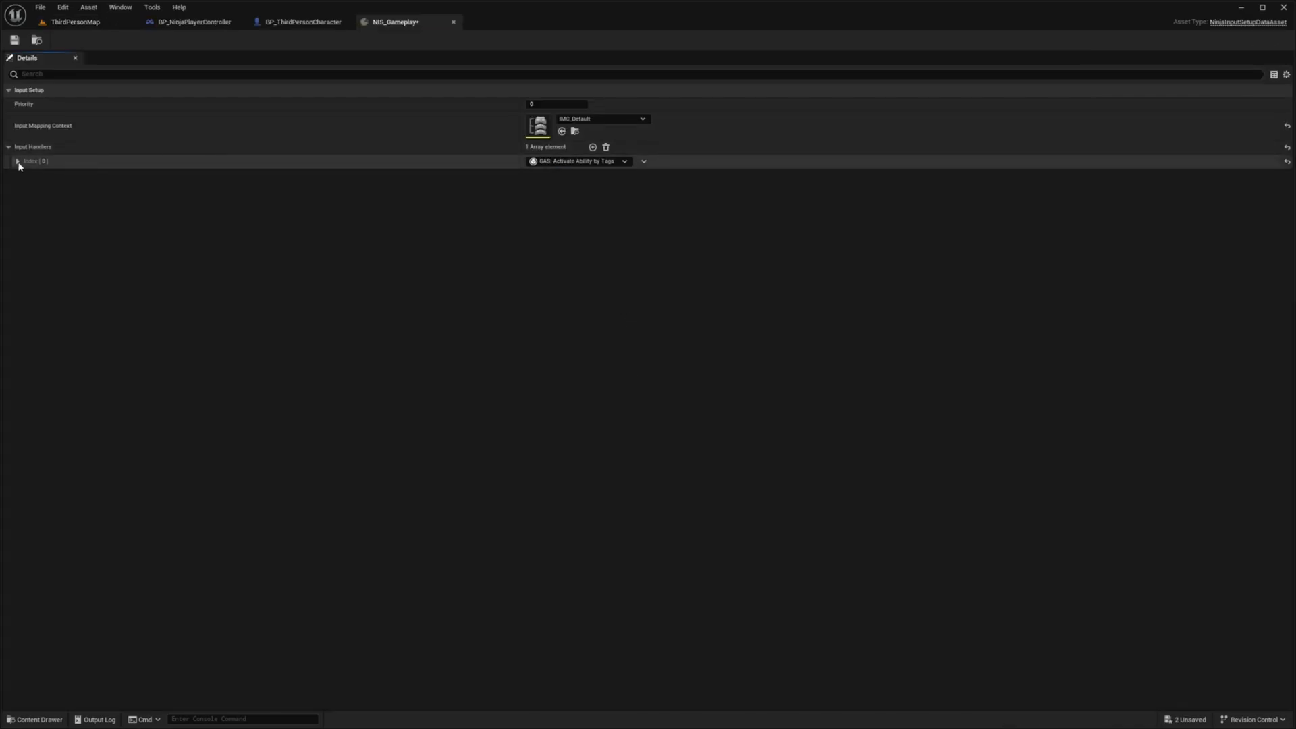
- Expand handler Index [0] and change its class to Character: Move
{"action": "left_click", "coordinate": [18, 161]}
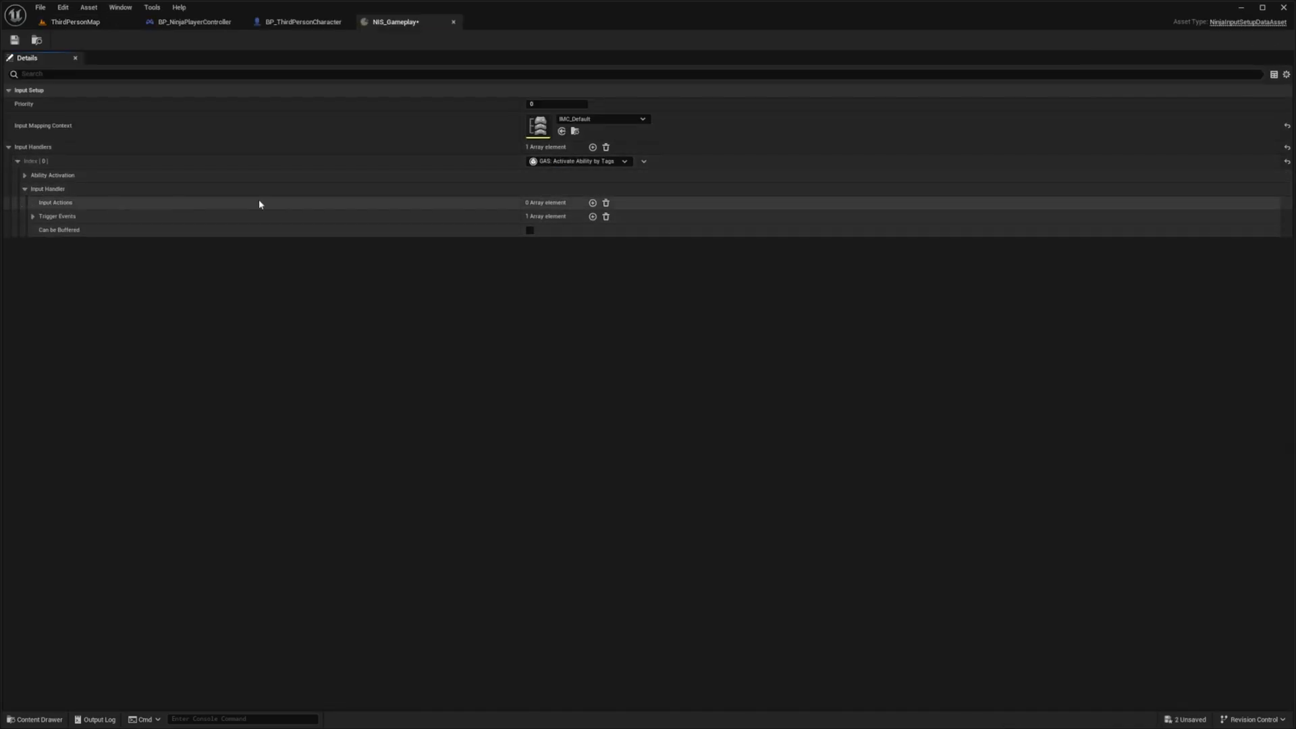
{"action": "mouse_move", "coordinate": [553, 208]}
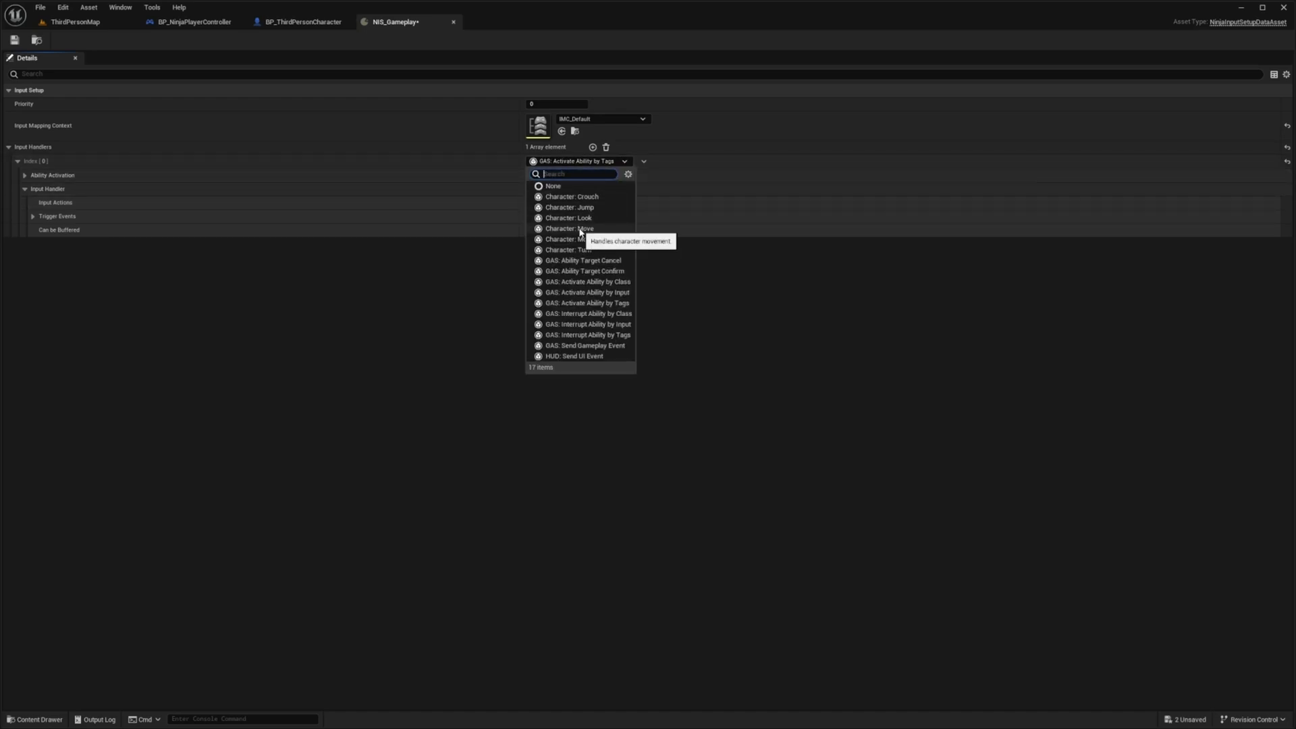
{"action": "left_click", "coordinate": [568, 228]}
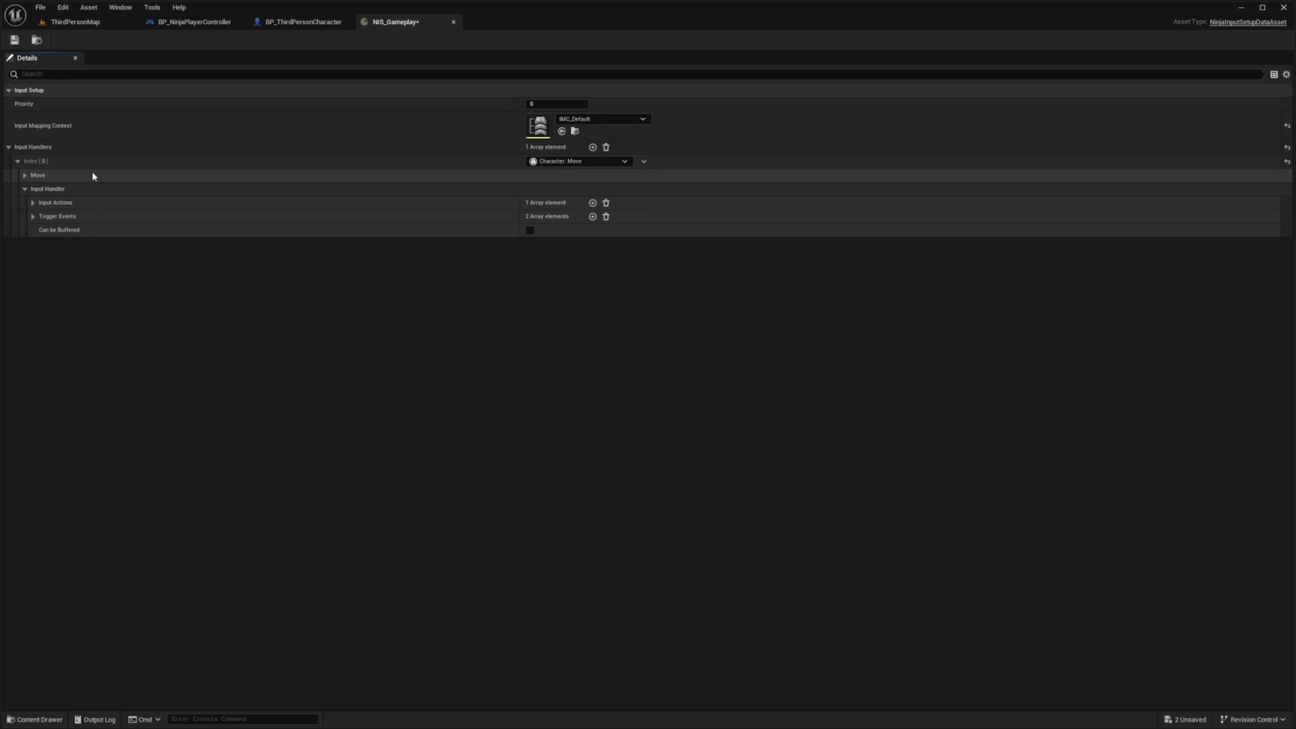